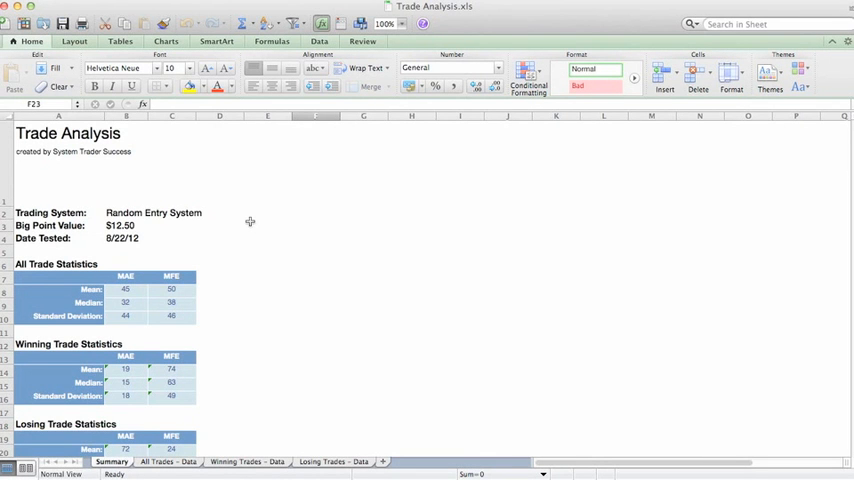
mouse_move(407, 344)
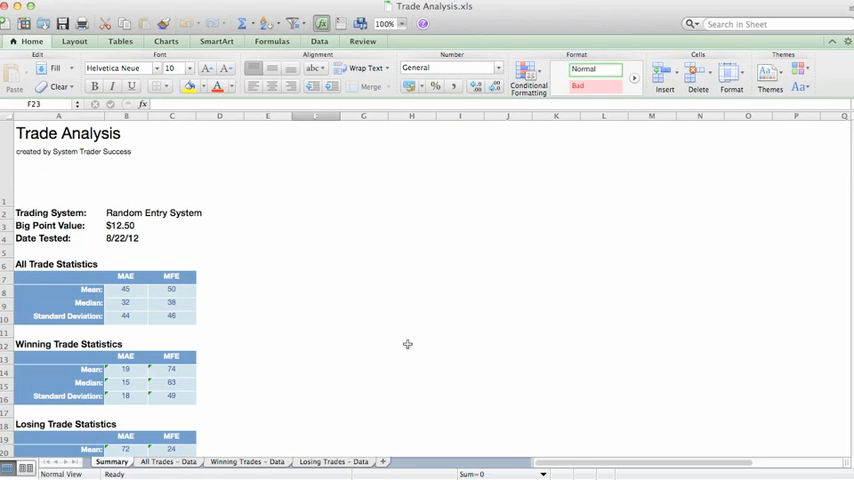
Deselect to an empty cell and view the Winning Trades - Data sheet of trades
click(316, 304)
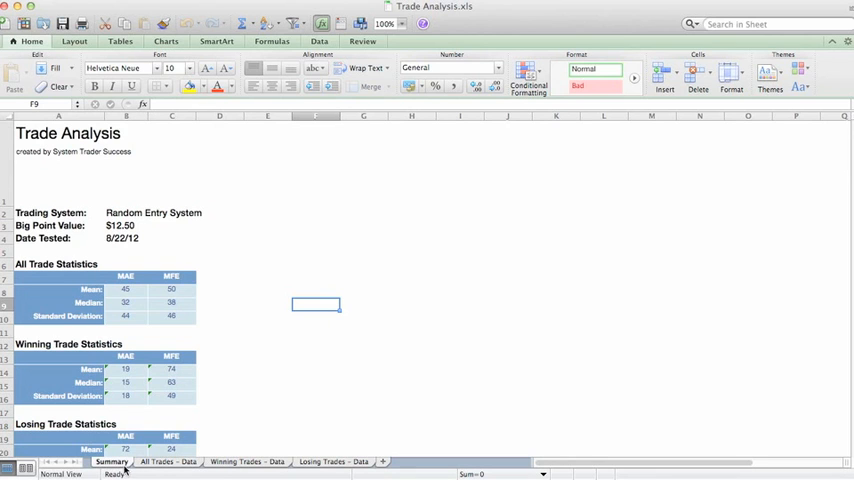
click(164, 461)
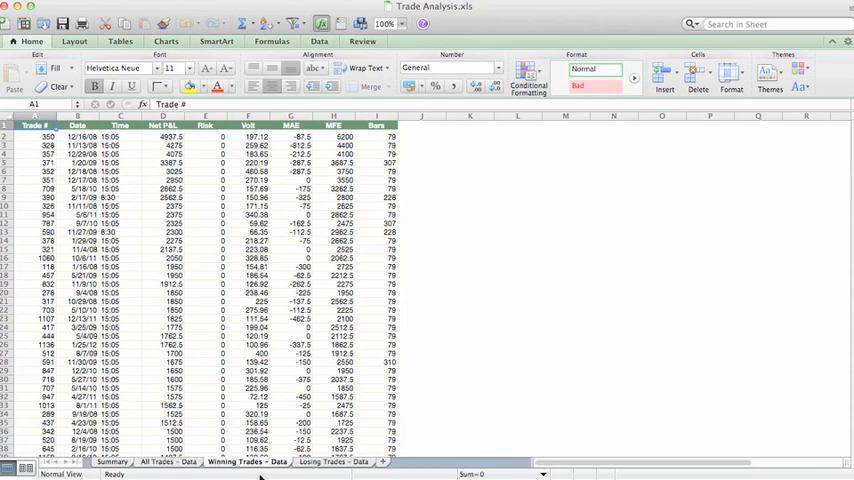
click(334, 462)
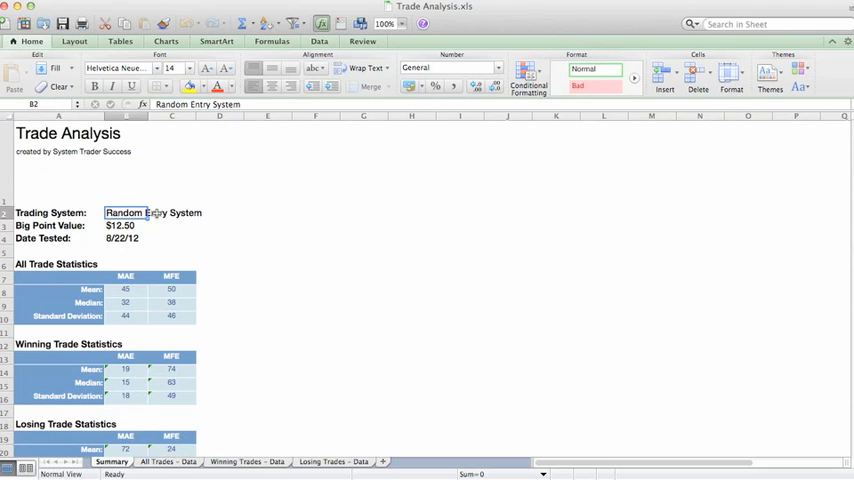
mouse_move(246, 356)
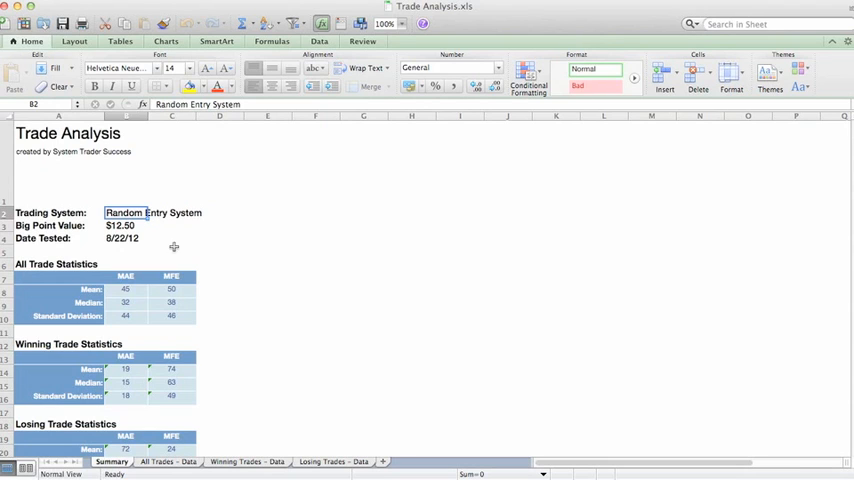
click(120, 225)
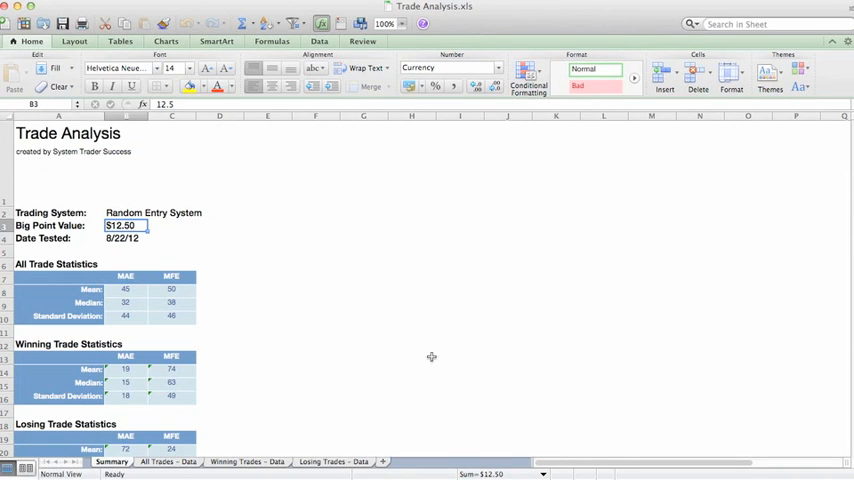
mouse_move(297, 277)
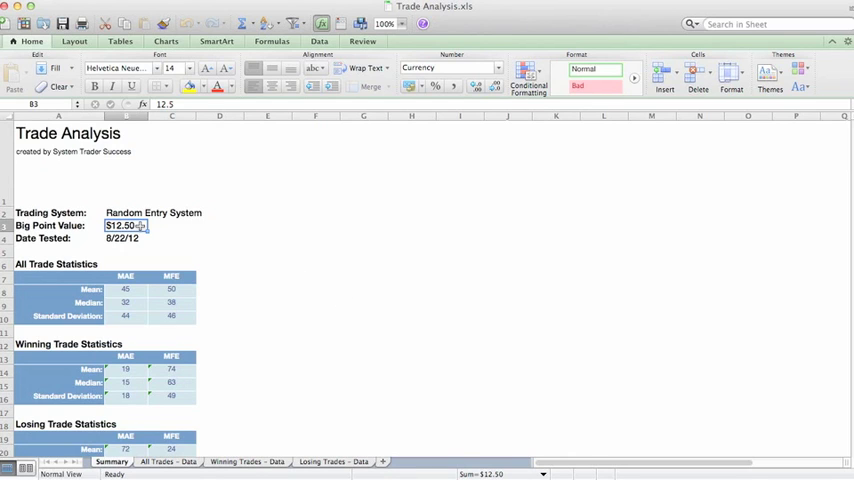
click(125, 238)
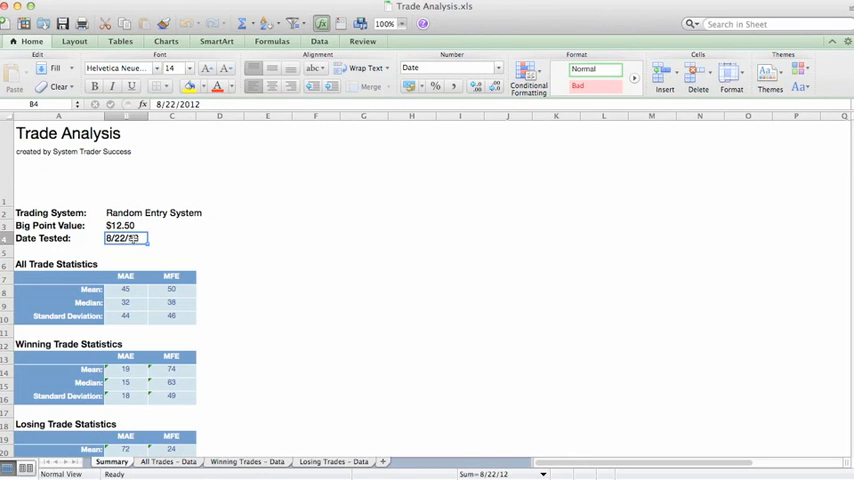
click(152, 212)
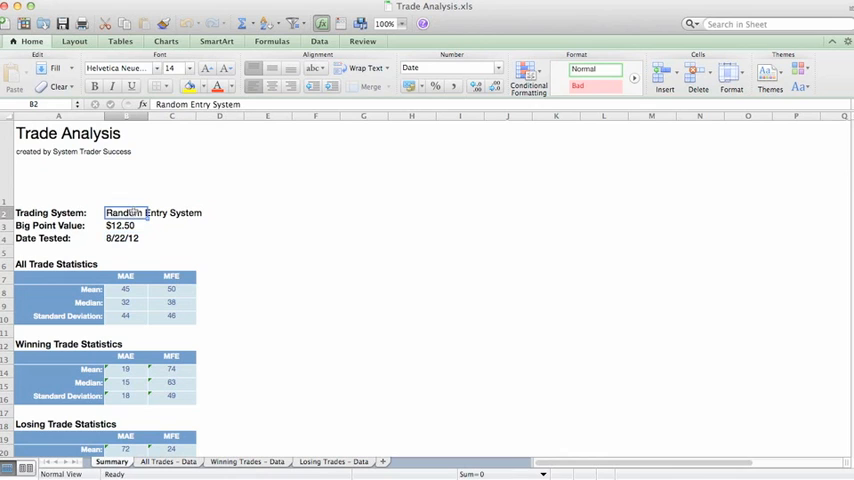
click(125, 238)
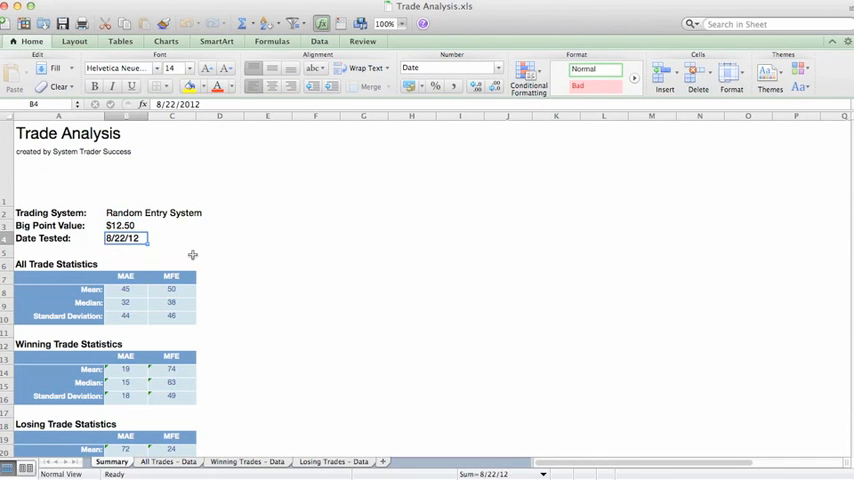
mouse_move(216, 282)
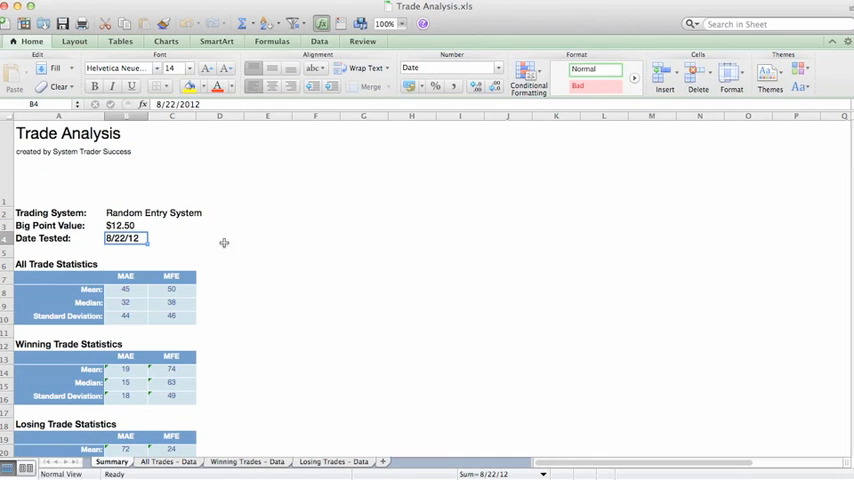
scroll(down, 3)
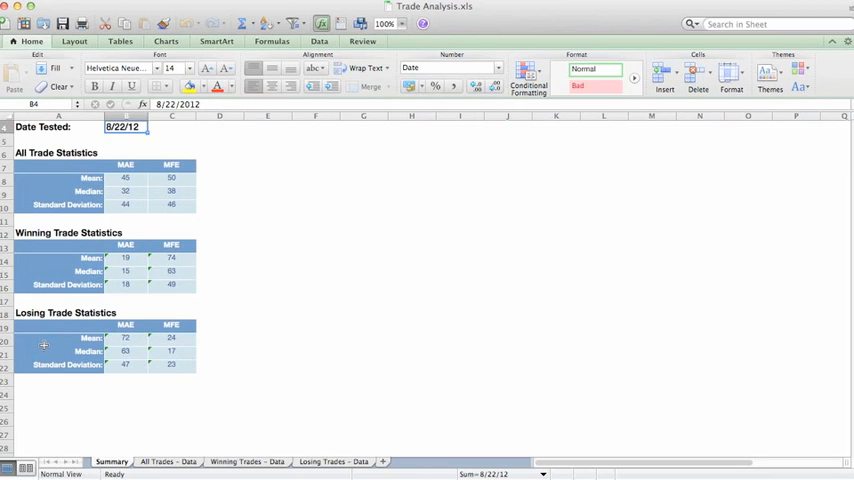
mouse_move(132, 165)
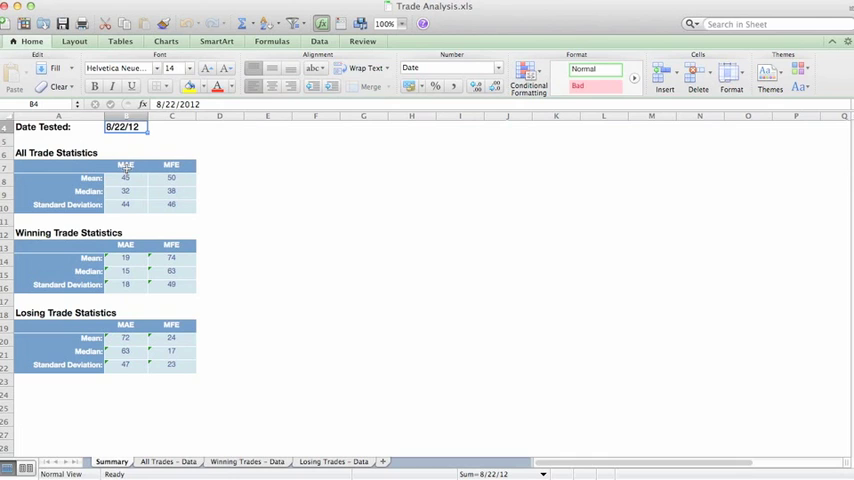
click(125, 165)
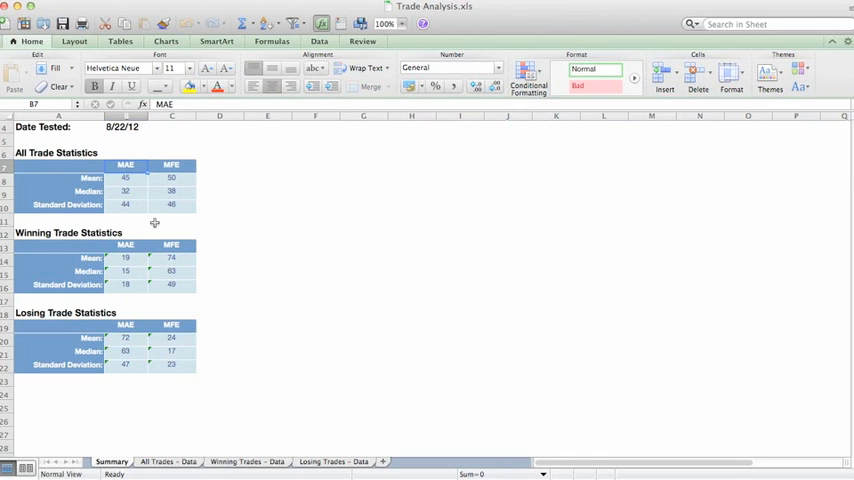
click(170, 165)
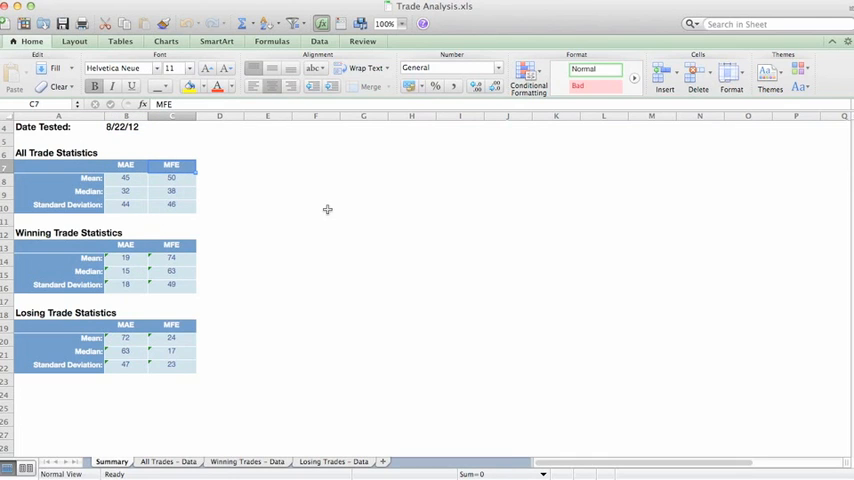
click(60, 178)
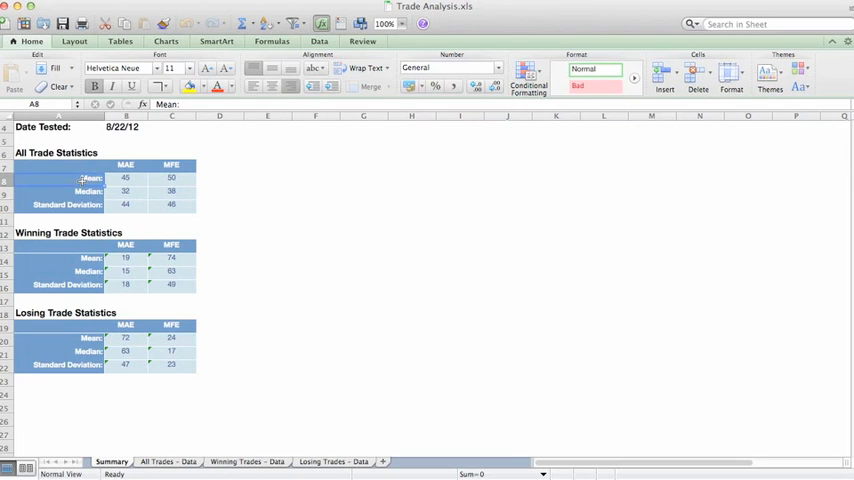
click(67, 204)
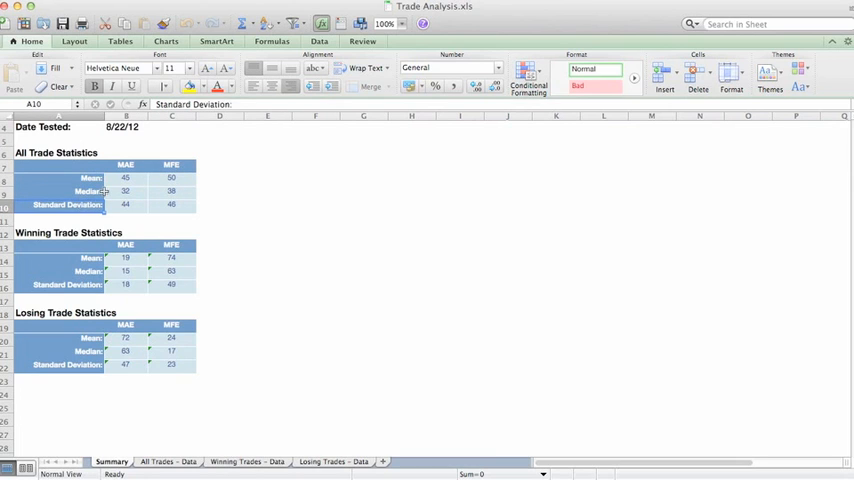
click(60, 191)
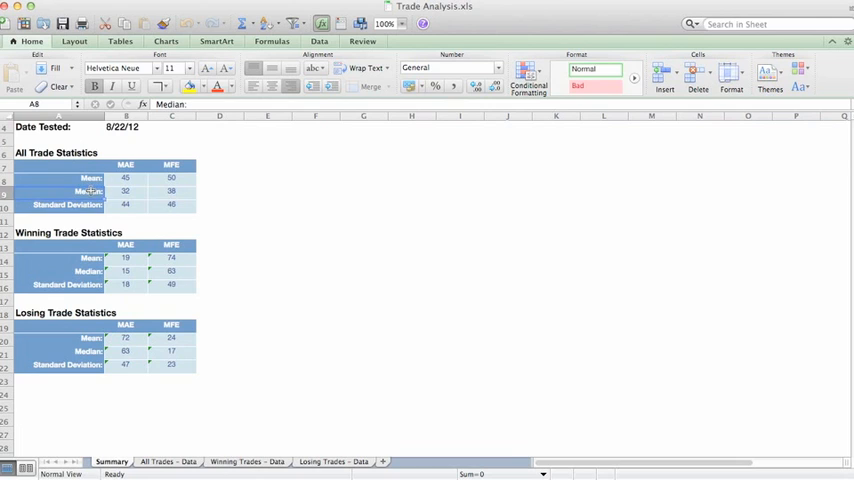
click(62, 204)
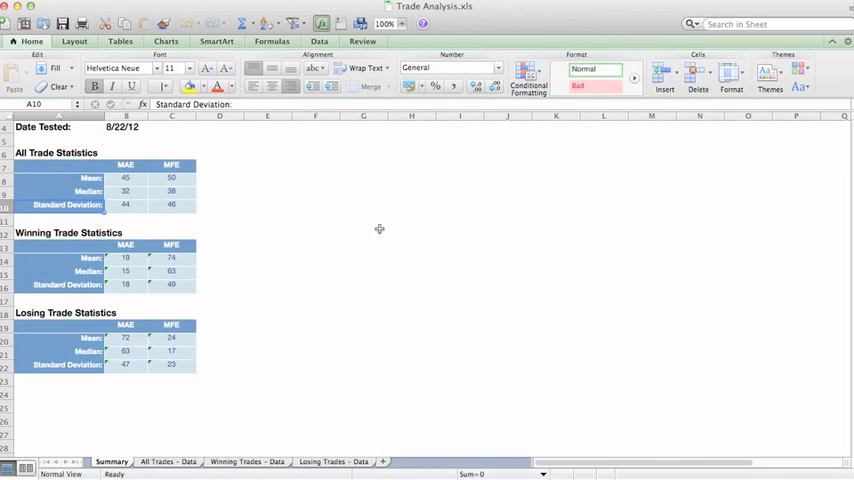
mouse_move(311, 331)
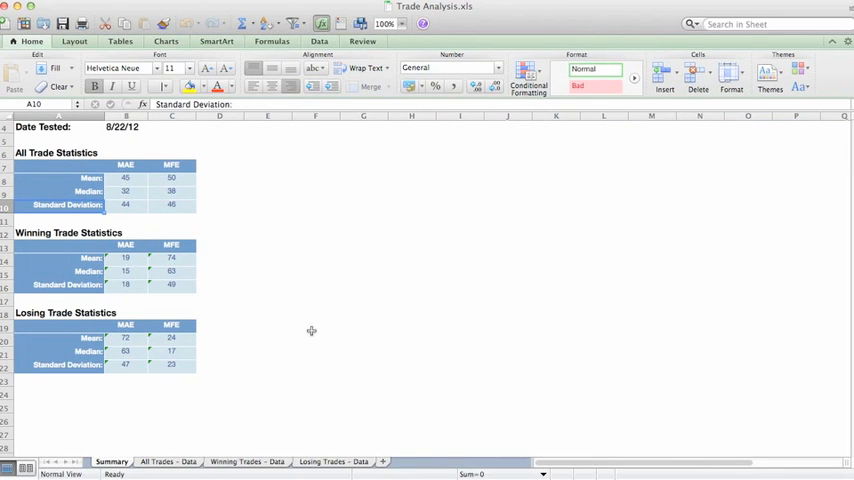
mouse_move(294, 355)
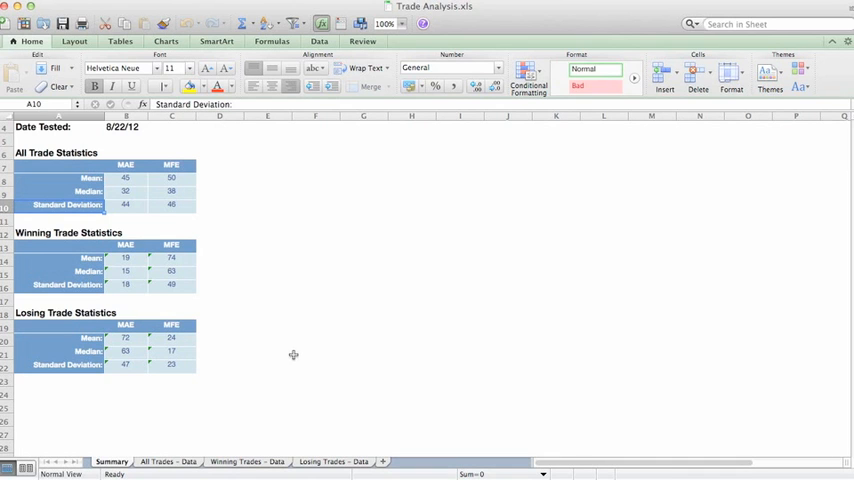
On All Trades - Data, review the Trade # and Time column headers
click(169, 461)
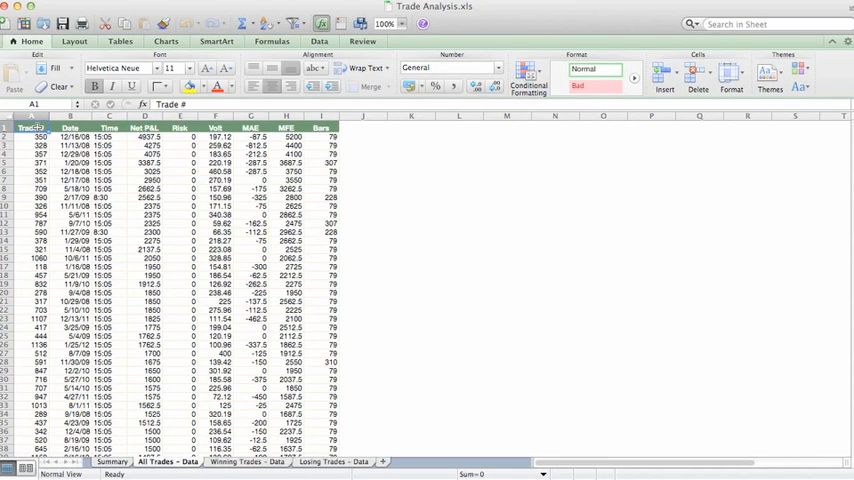
click(109, 127)
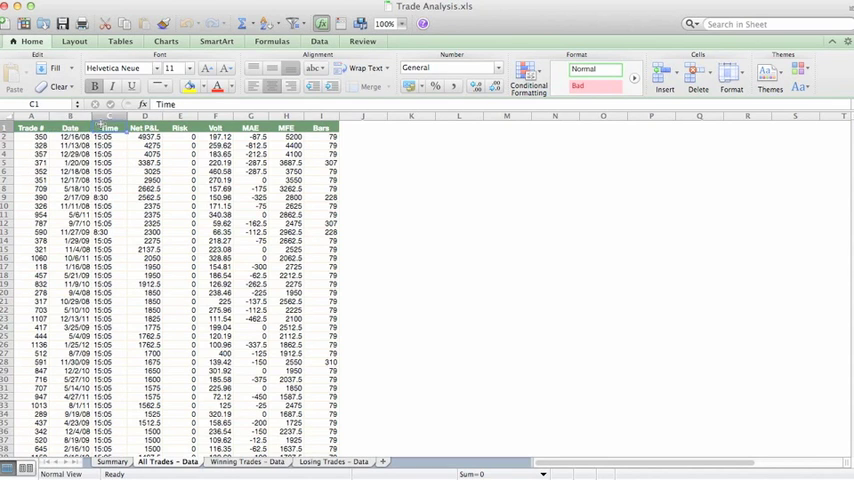
click(180, 128)
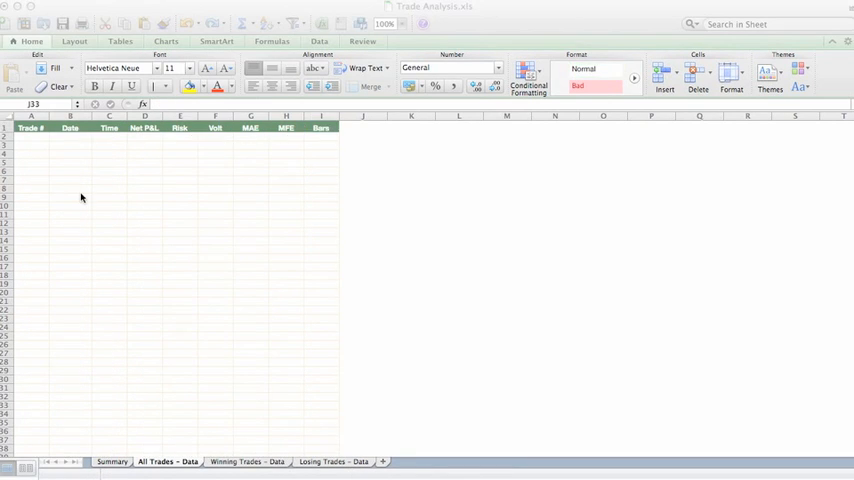
mouse_move(184, 140)
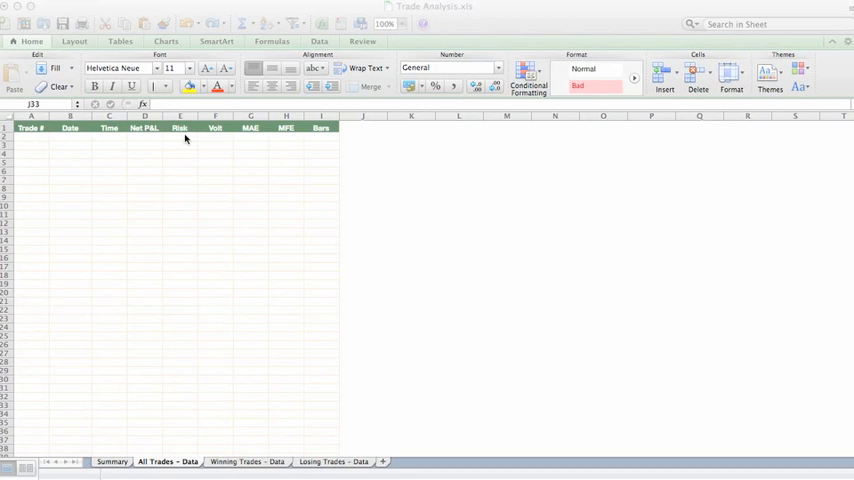
Move to the Winning Trades - Data sheet, leaving only its header row
click(363, 406)
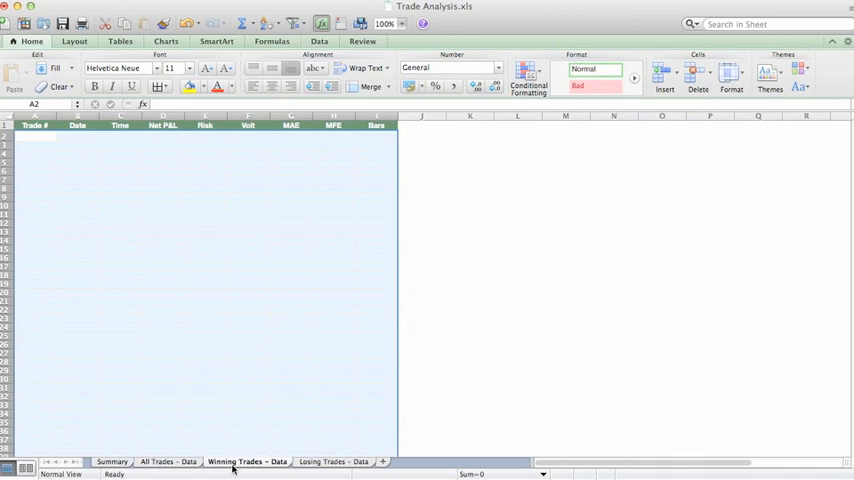
click(335, 461)
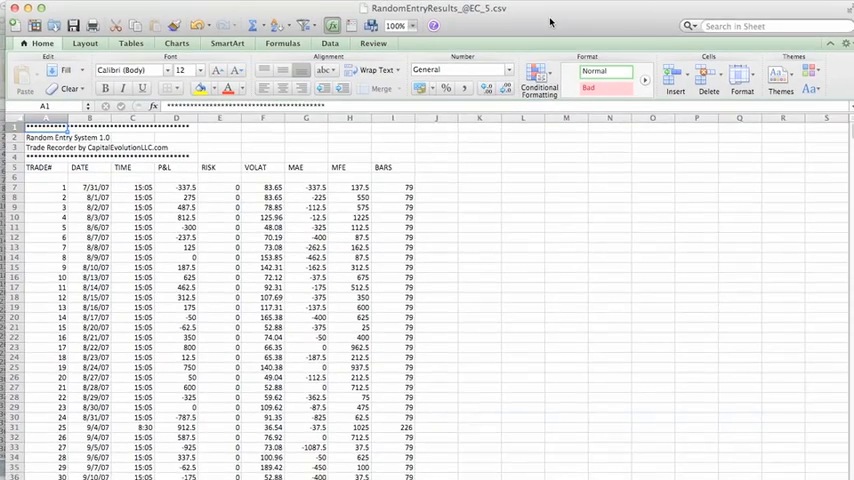
click(603, 154)
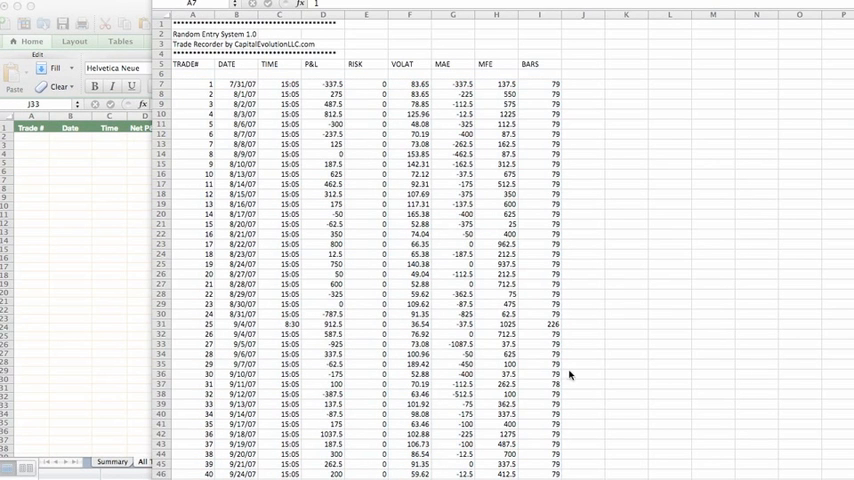
click(169, 461)
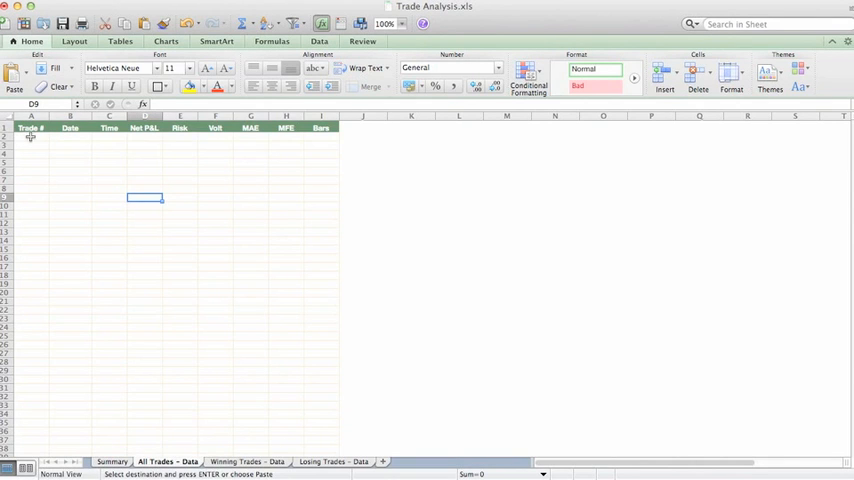
Paste trades at A2 of All Trades - Data, then check Summary and empty Losing Trades
click(31, 137)
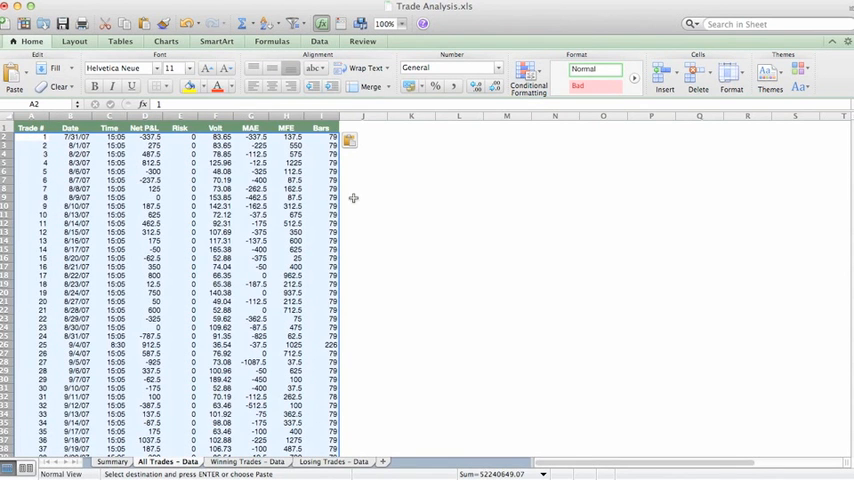
click(363, 197)
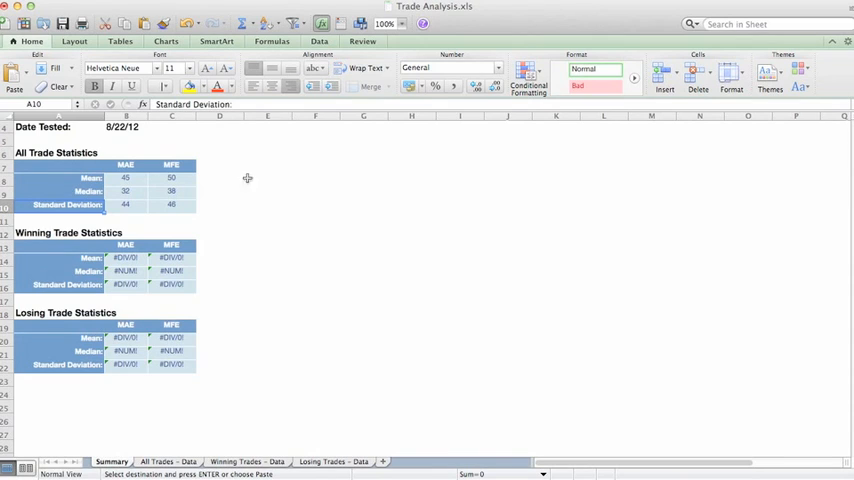
click(267, 153)
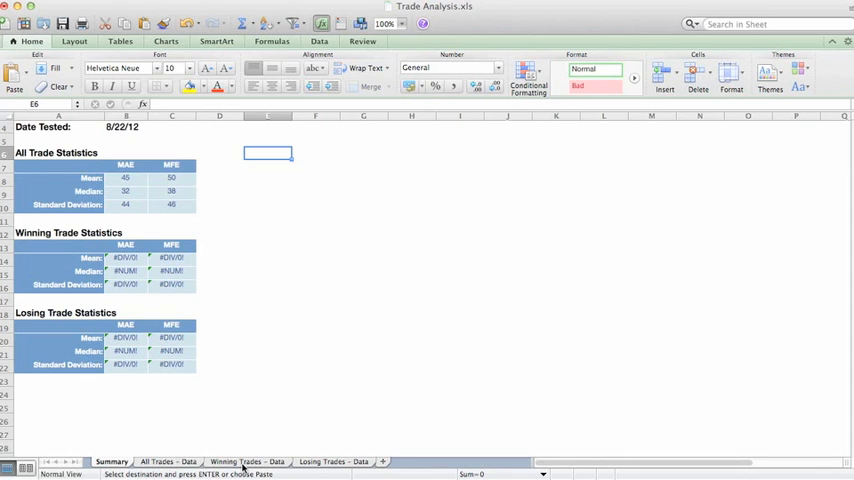
click(333, 461)
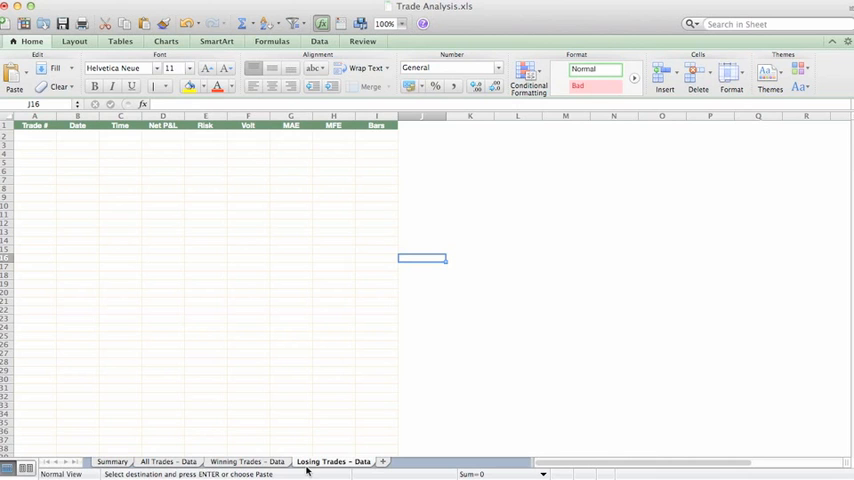
click(111, 461)
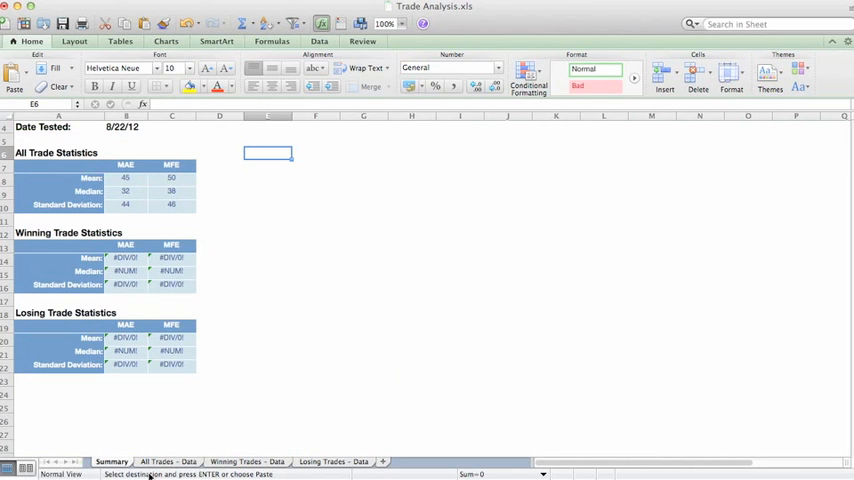
Sort All Trades - Data by Net P&L descending, expanding to all columns
click(165, 461)
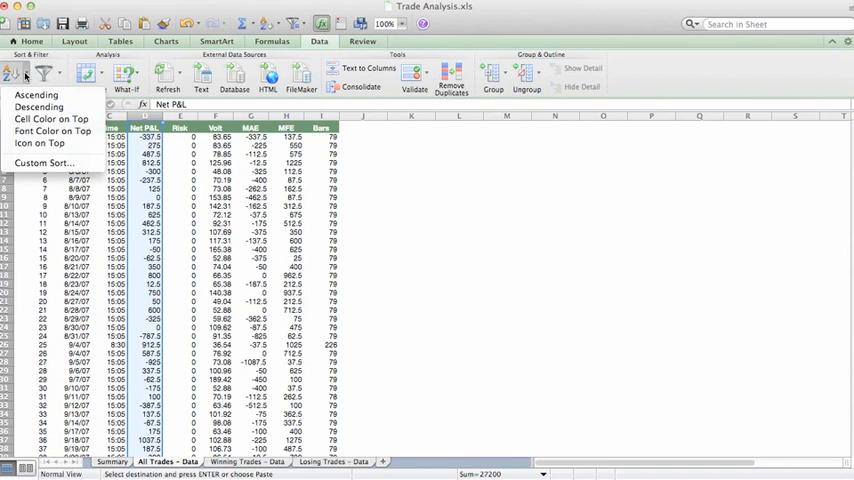
mouse_move(40, 107)
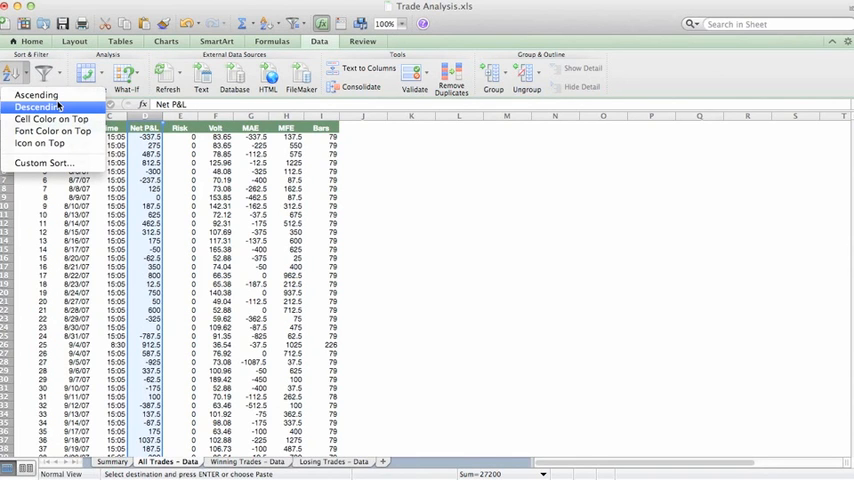
click(38, 107)
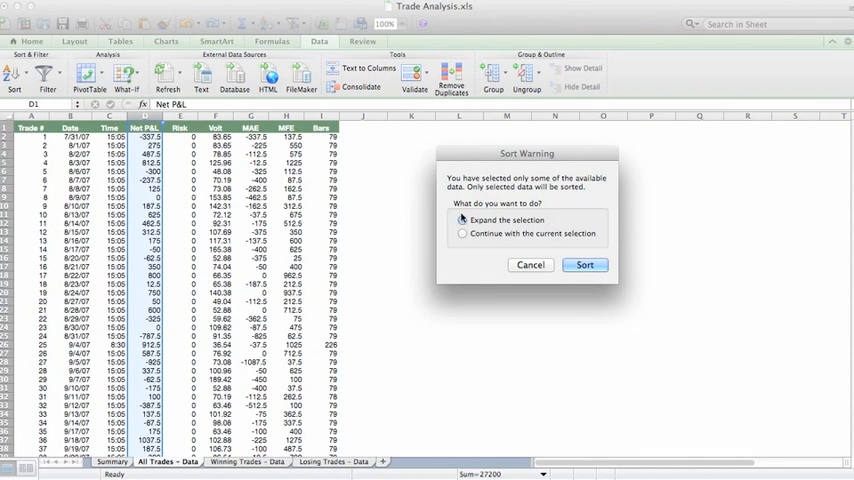
click(585, 264)
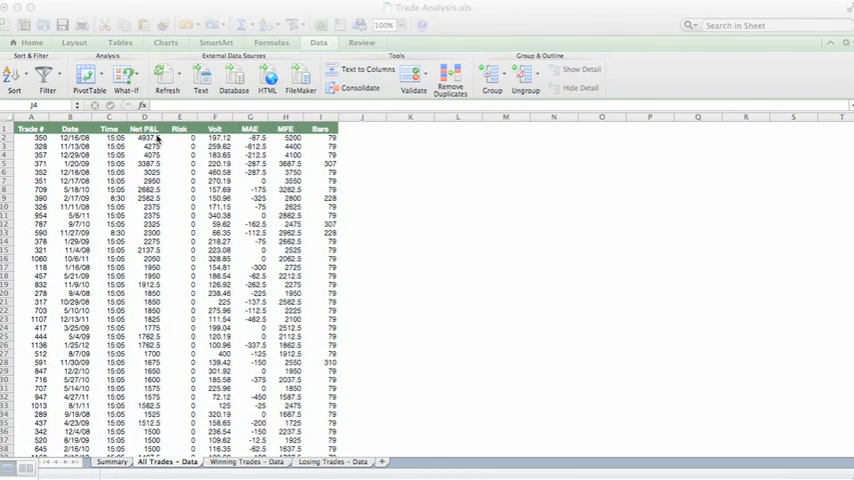
Copy all positive Net P&L trades and paste them into Winning Trades - Data
click(145, 137)
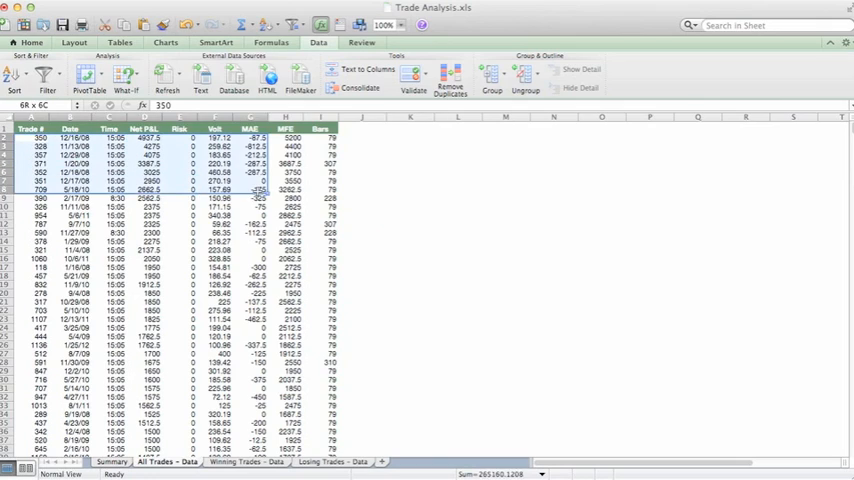
scroll(down, 3)
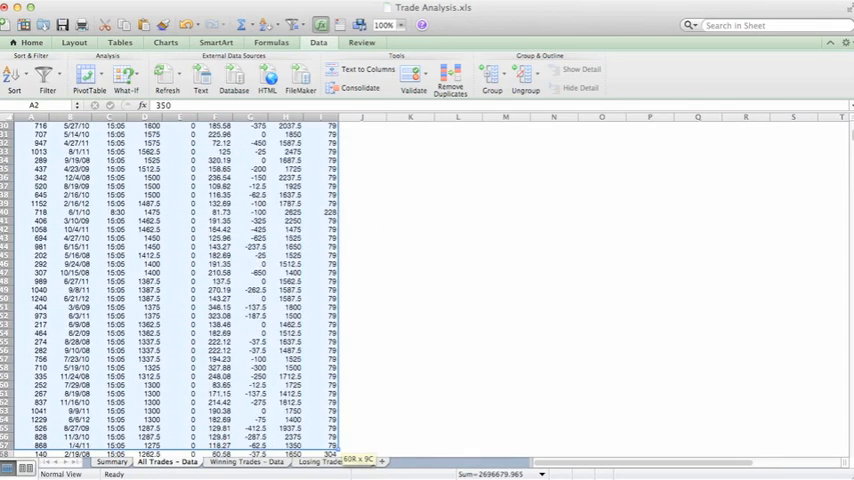
scroll(down, 3)
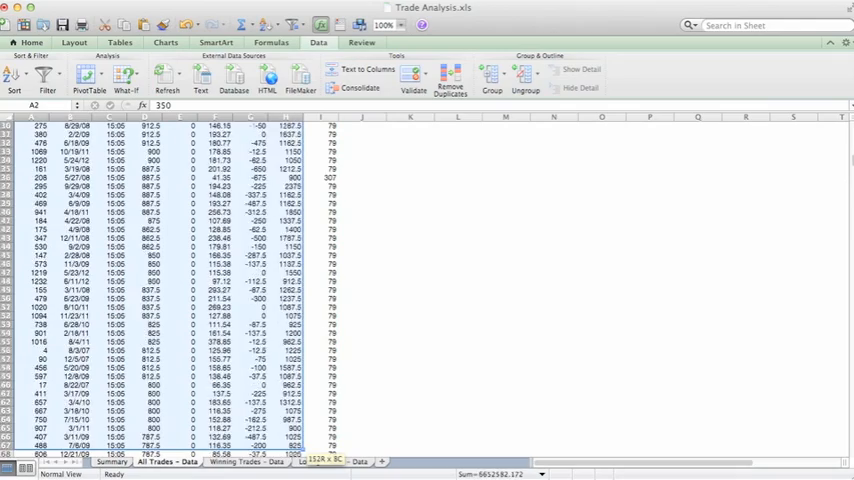
scroll(down, 3)
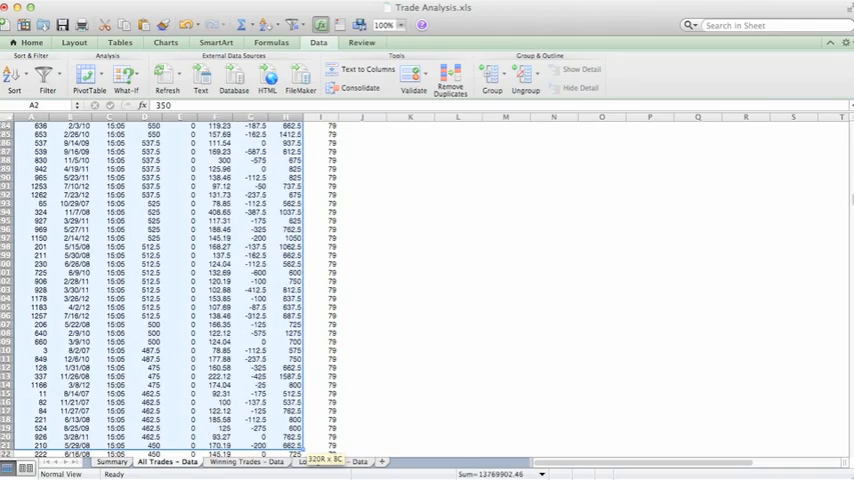
scroll(down, 3)
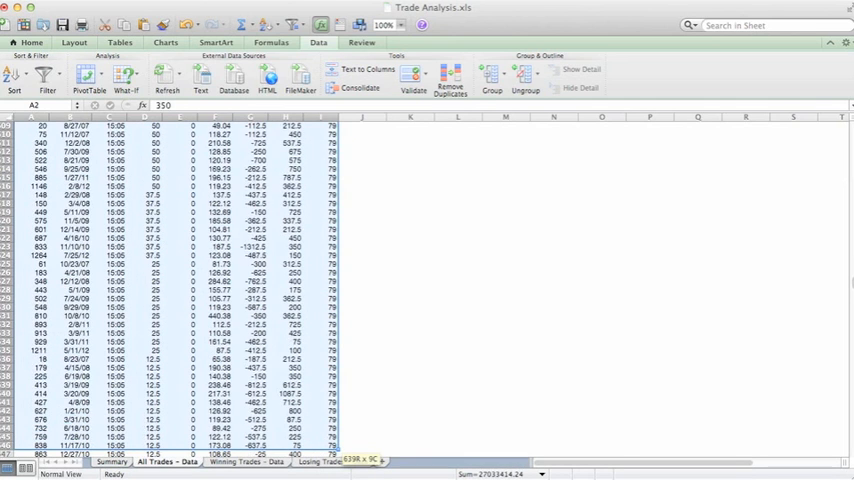
scroll(down, 3)
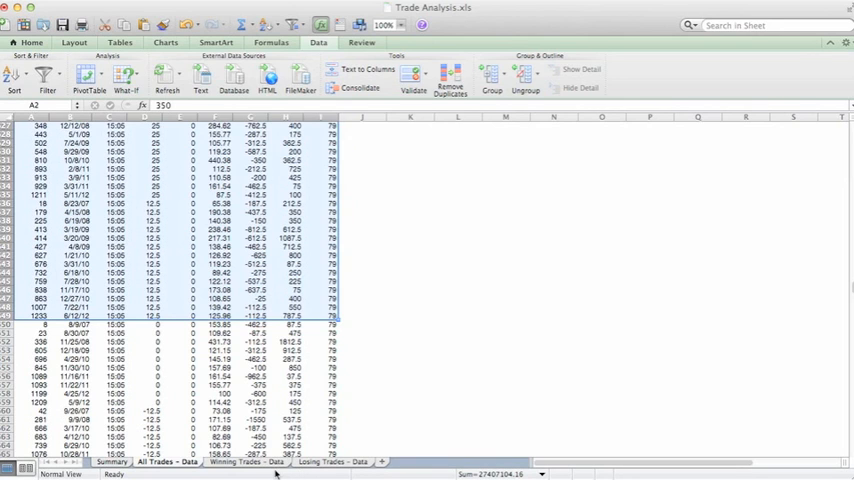
click(247, 461)
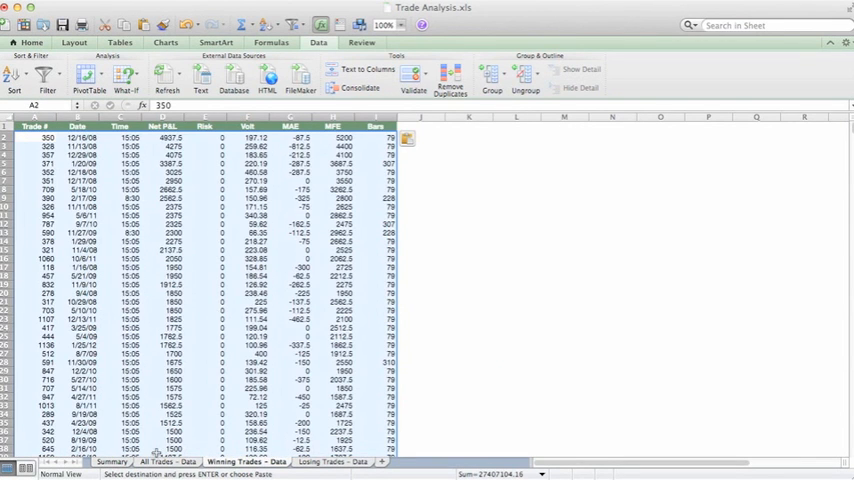
Copy the zero and negative Net P&L trades into Losing Trades - Data, starting with trade 8
click(371, 362)
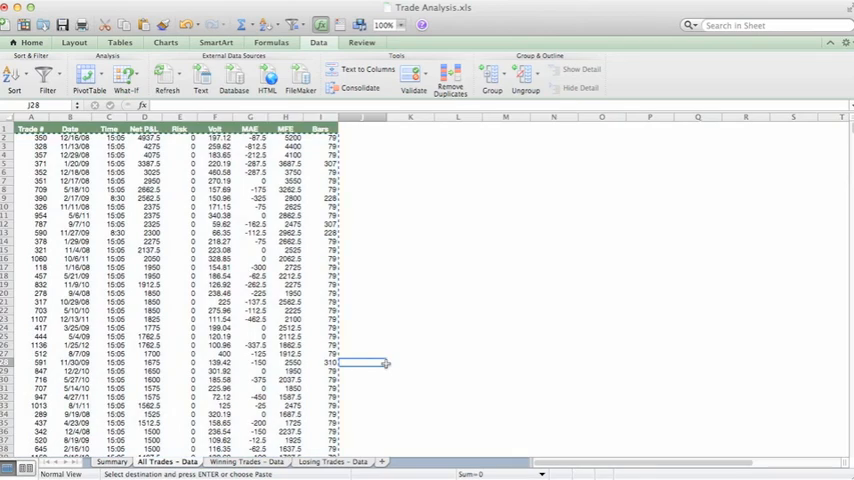
scroll(down, 3)
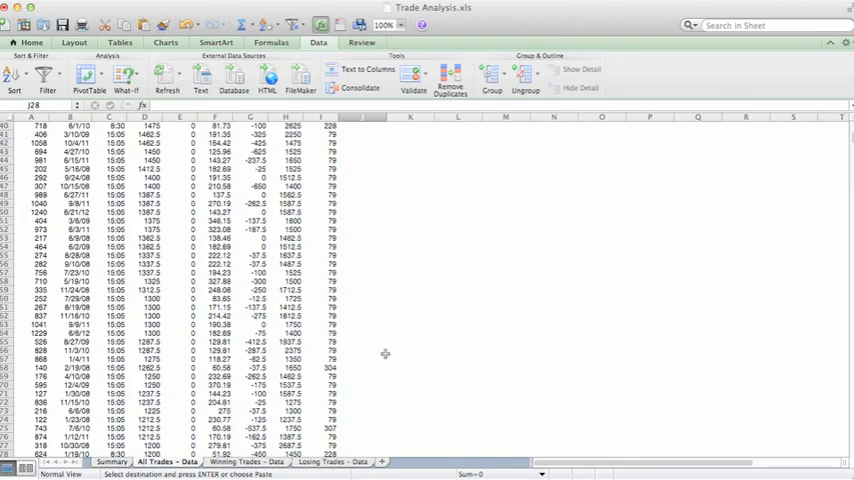
scroll(down, 3)
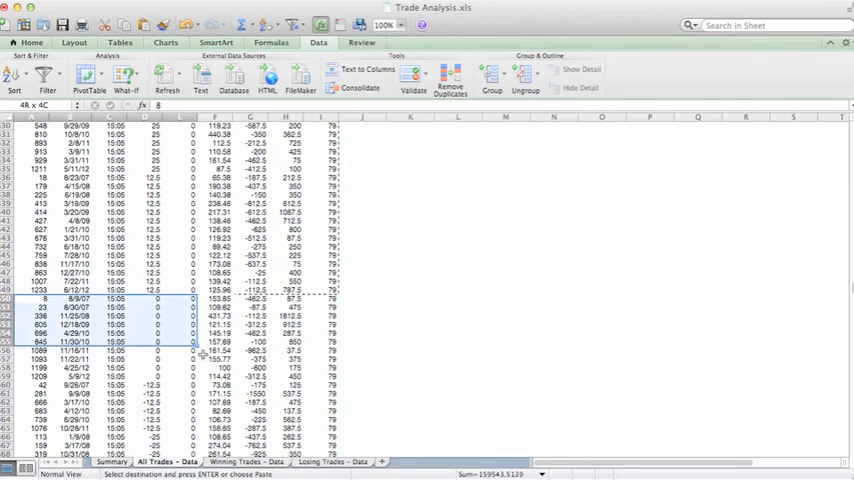
scroll(down, 3)
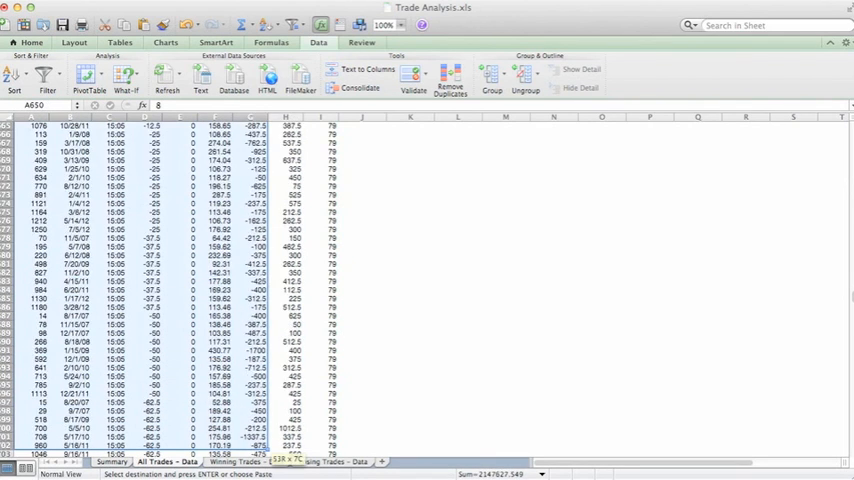
scroll(down, 3)
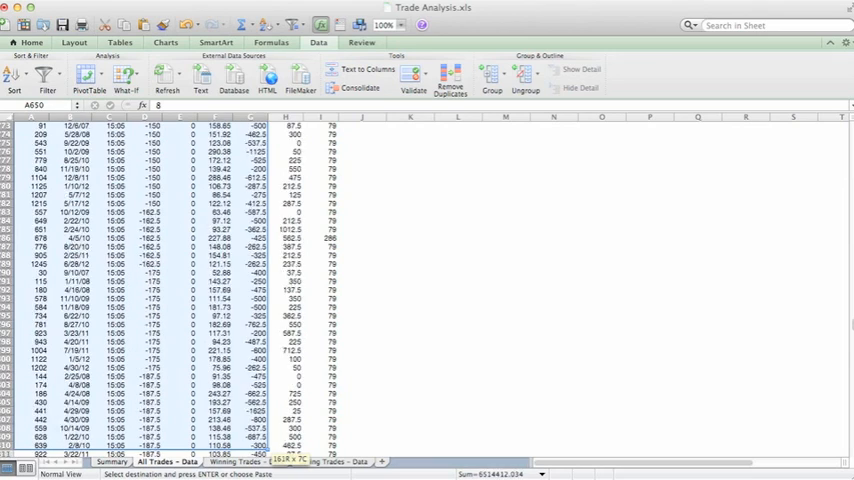
scroll(down, 3)
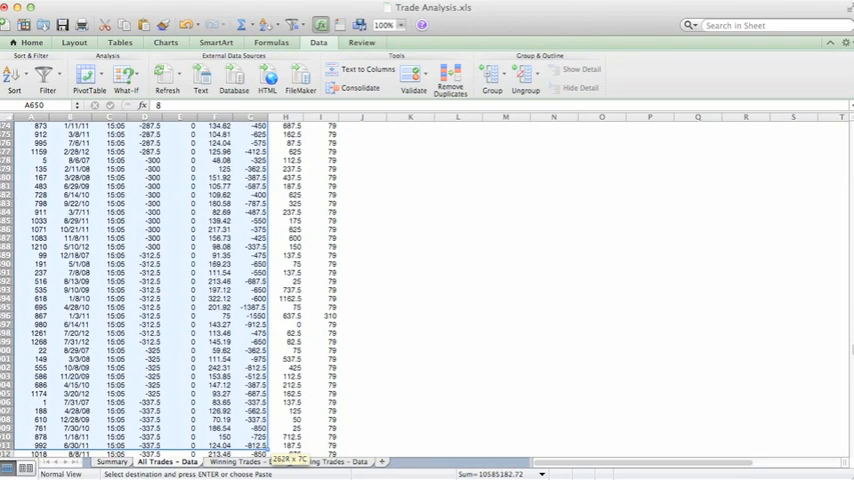
scroll(down, 3)
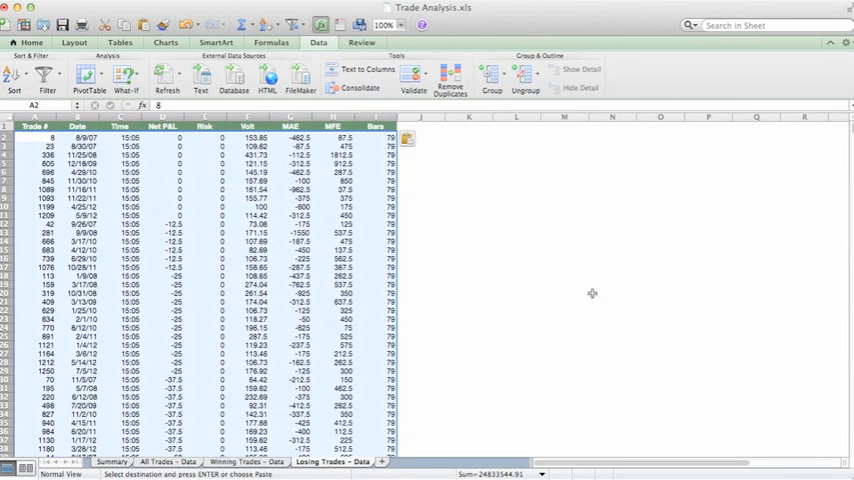
click(516, 285)
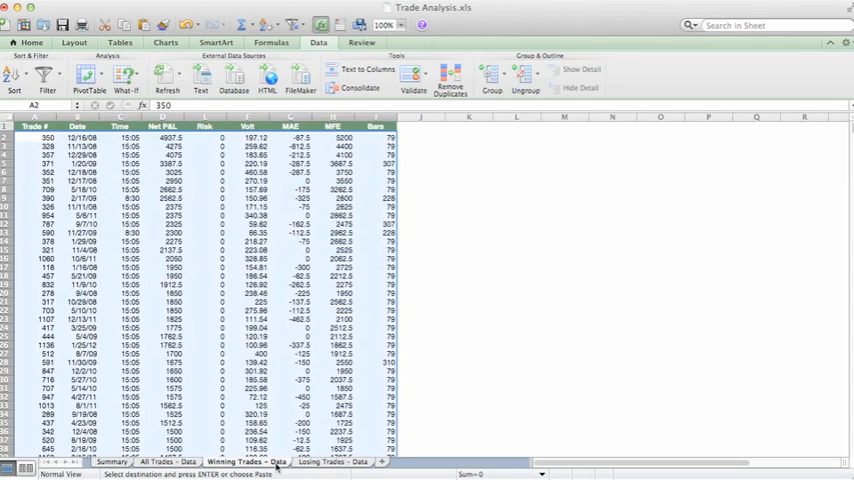
Review Summary's All, Winning (MAE mean 19) and Losing (MAE mean 72) statistics
click(111, 461)
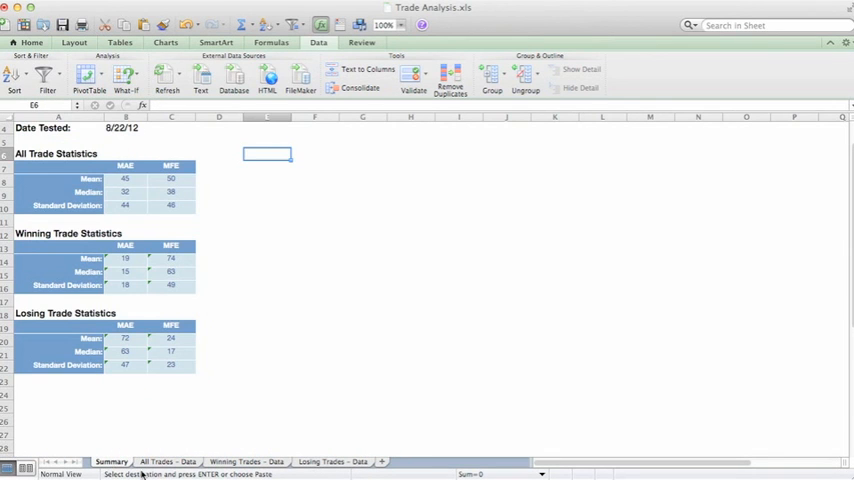
click(267, 208)
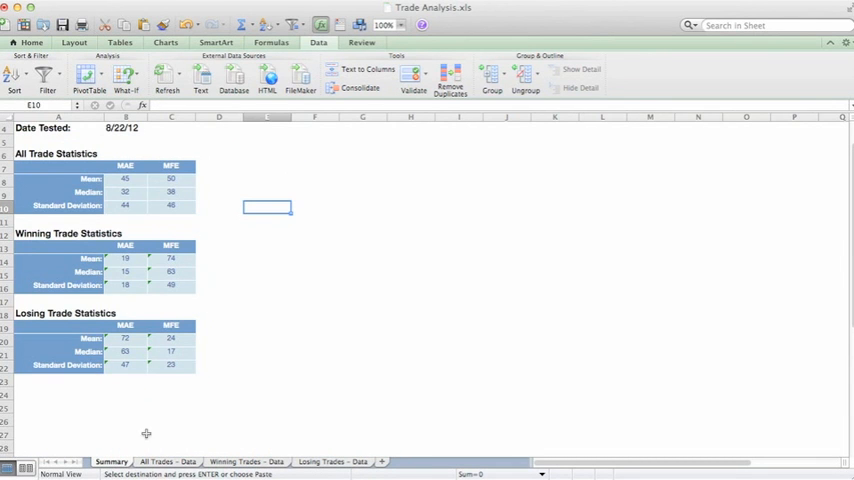
click(268, 274)
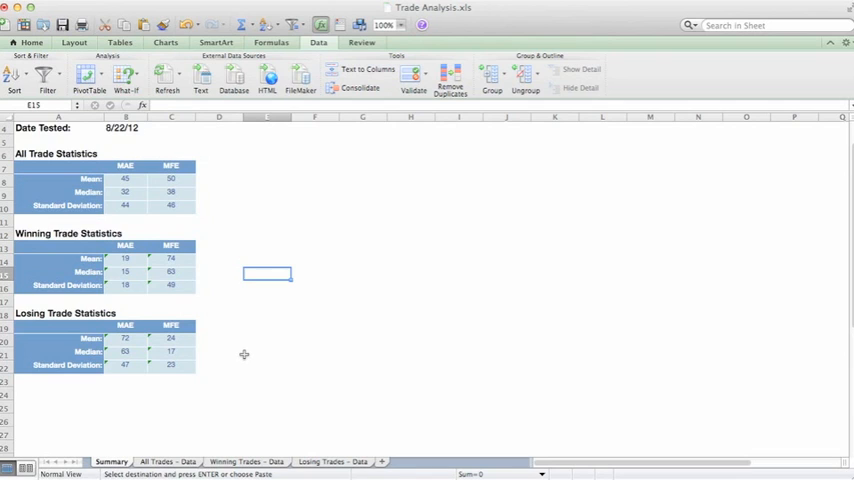
mouse_move(152, 318)
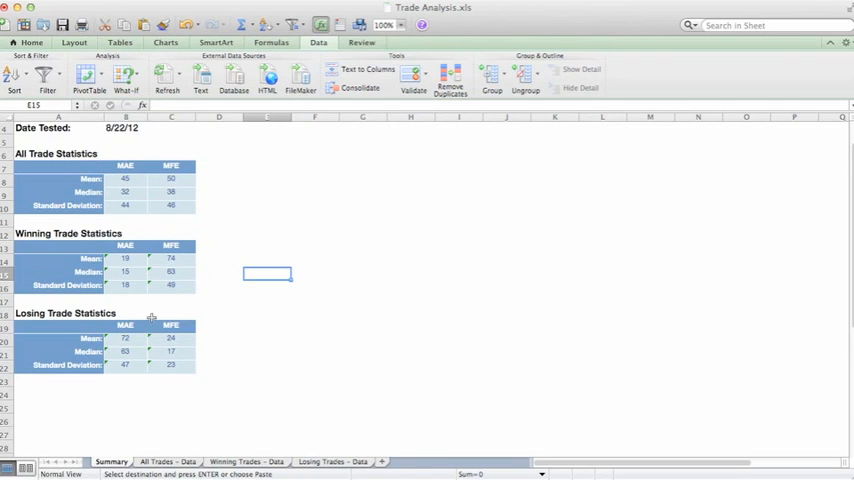
click(218, 343)
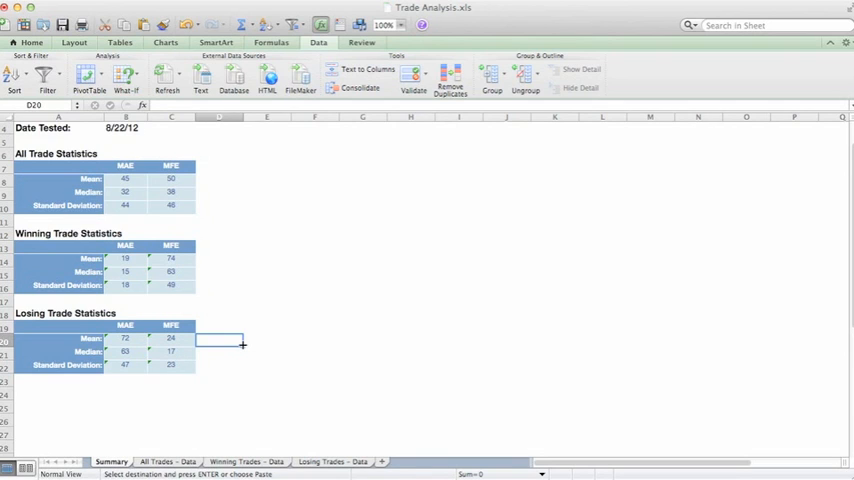